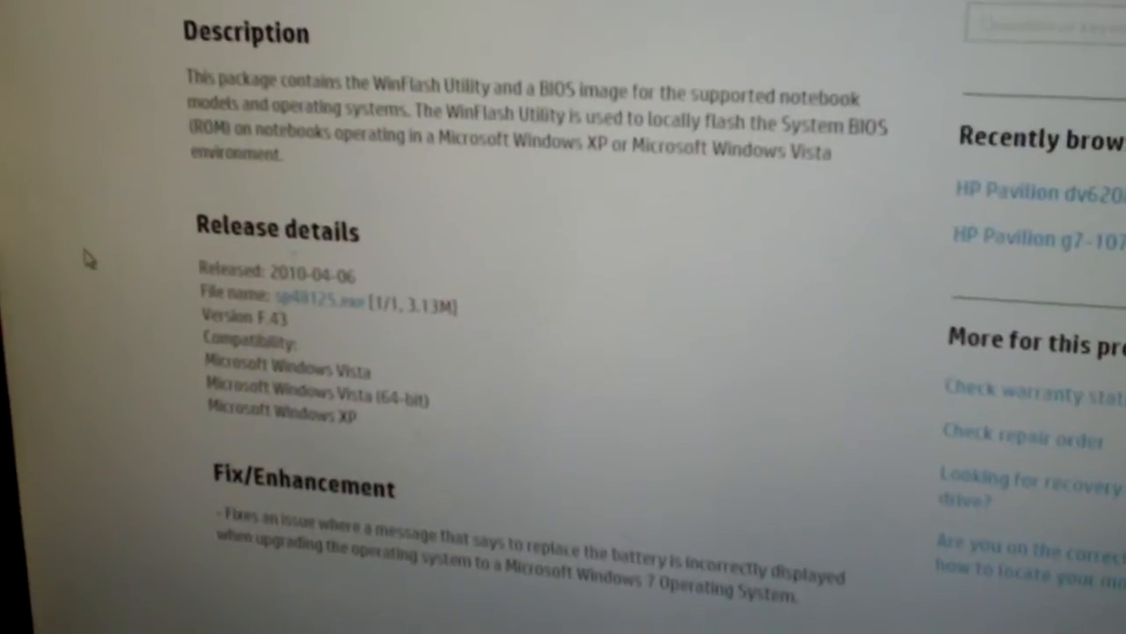
{"action": "scroll", "scroll_direction": "down", "scroll_amount": 3}
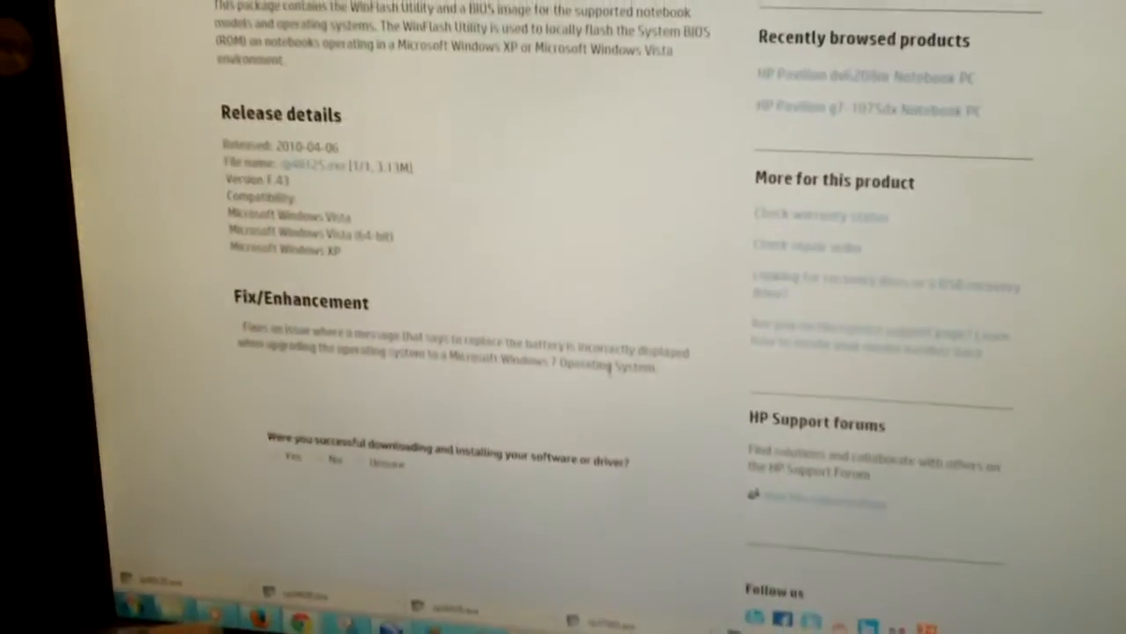
{"action": "scroll", "scroll_direction": "down", "scroll_amount": 3}
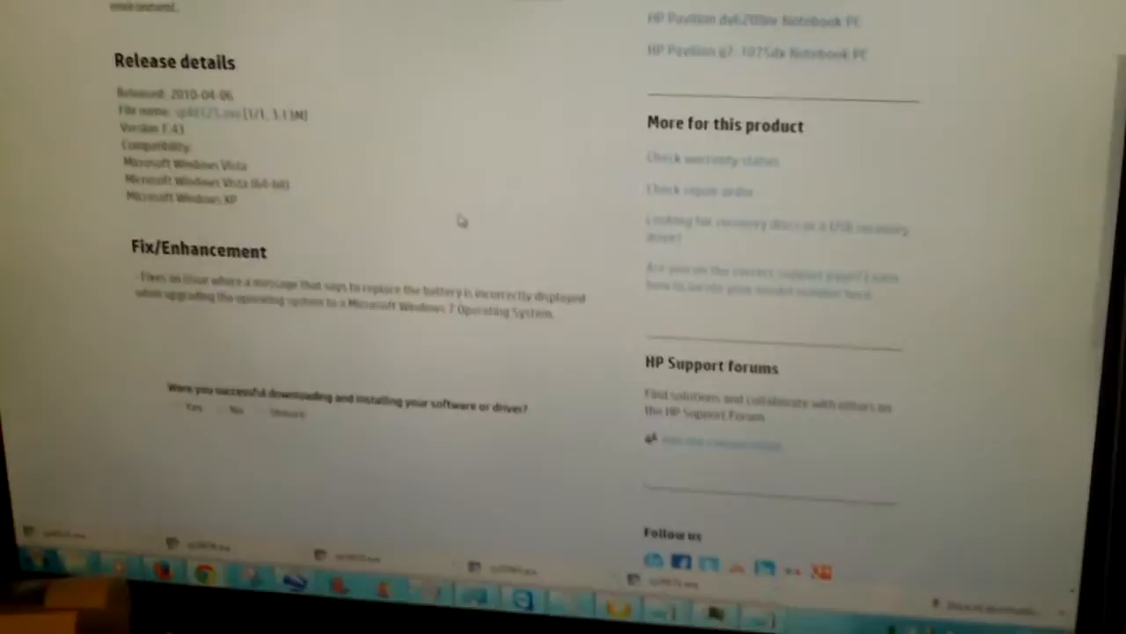